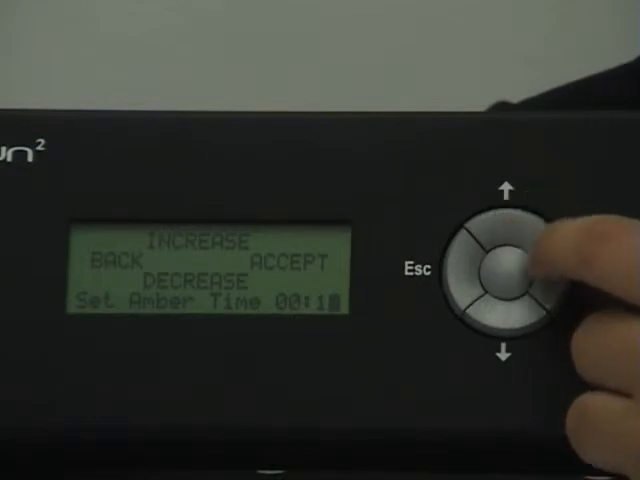
pyautogui.click(508, 310)
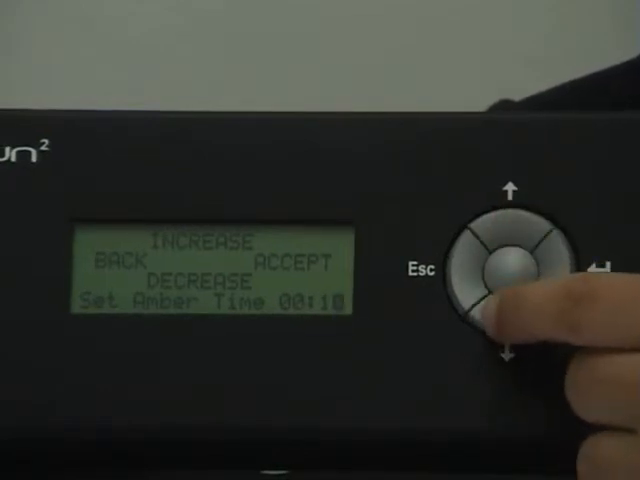